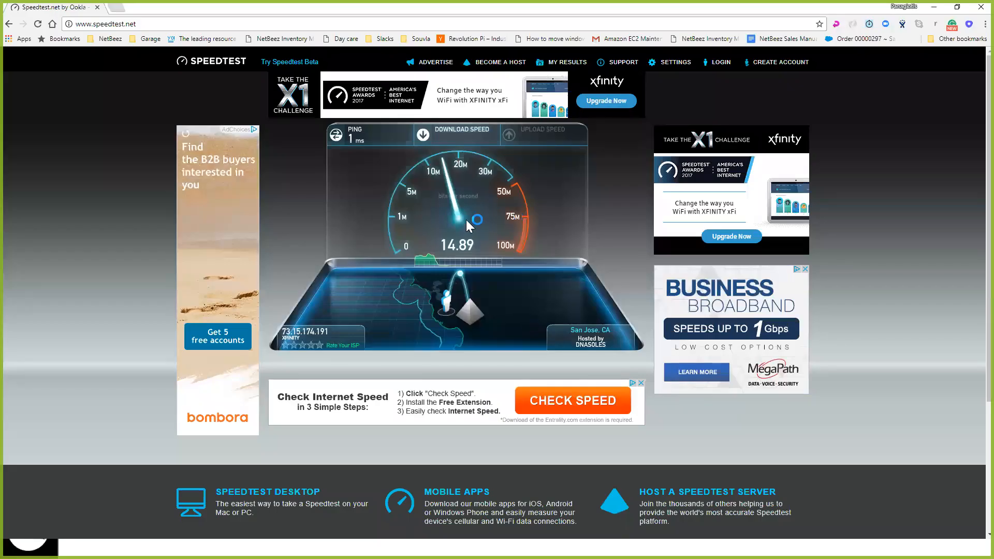
{"action": "mouse_move", "coordinate": [475, 193]}
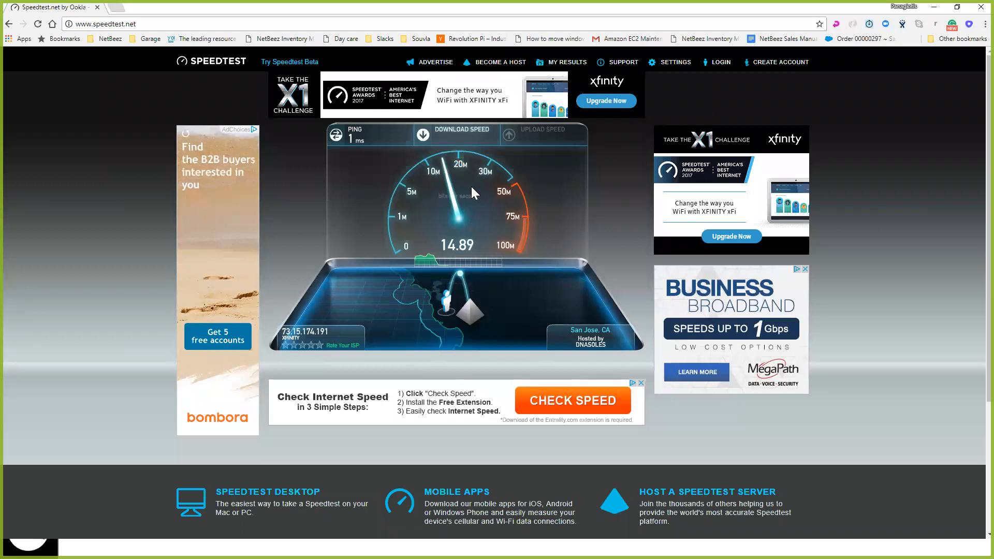
{"action": "mouse_move", "coordinate": [550, 230]}
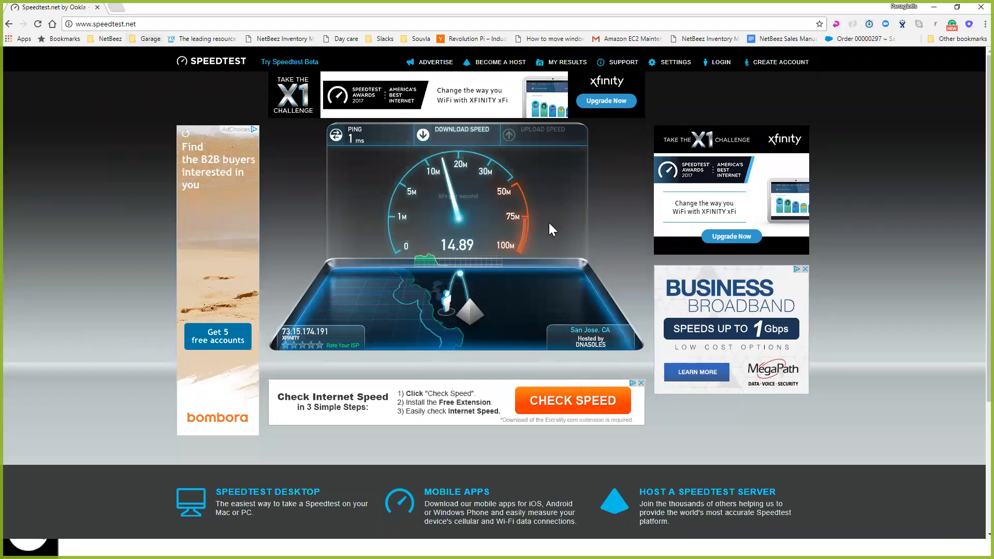
{"action": "mouse_move", "coordinate": [595, 128]}
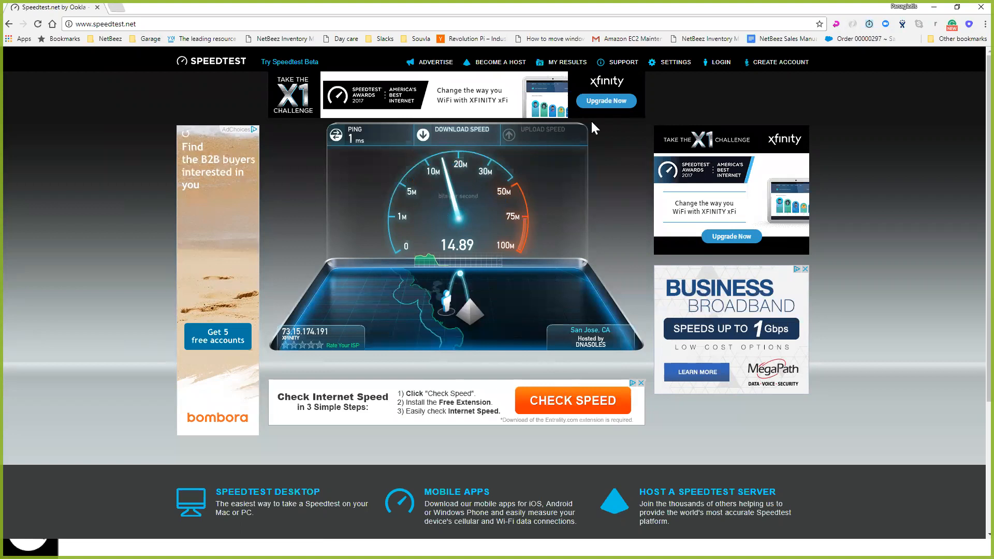
{"action": "mouse_move", "coordinate": [476, 264]}
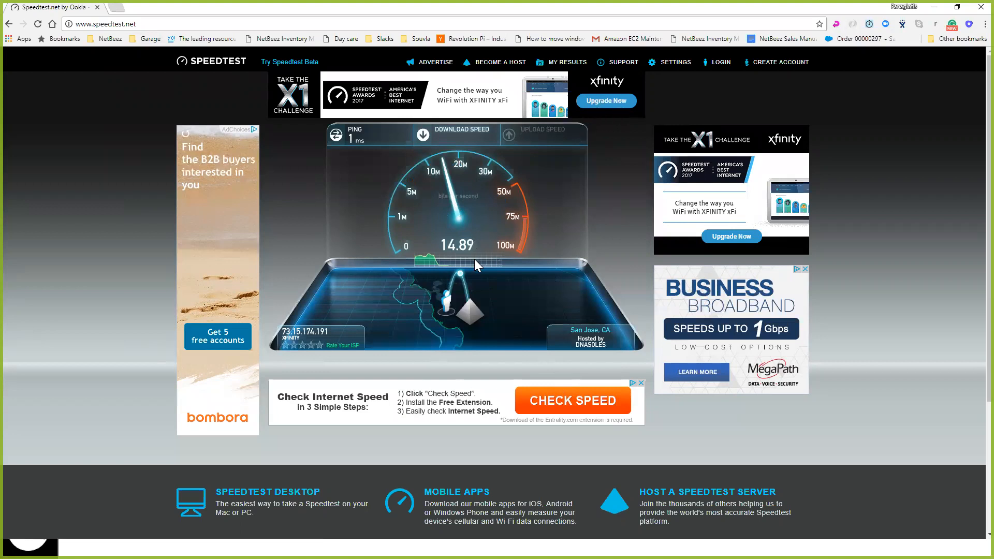
{"action": "mouse_move", "coordinate": [463, 191]}
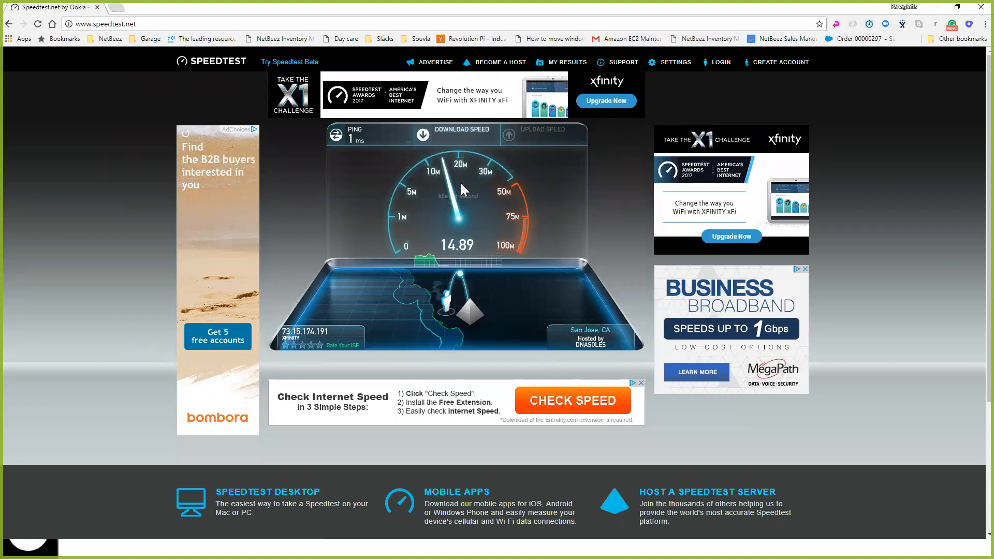
{"action": "mouse_move", "coordinate": [503, 166]}
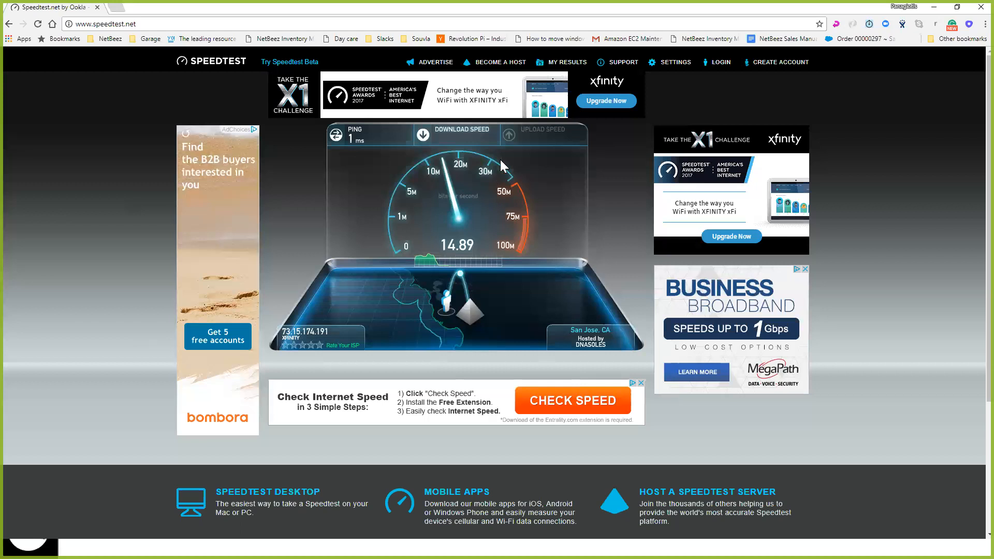
{"action": "mouse_move", "coordinate": [370, 145]}
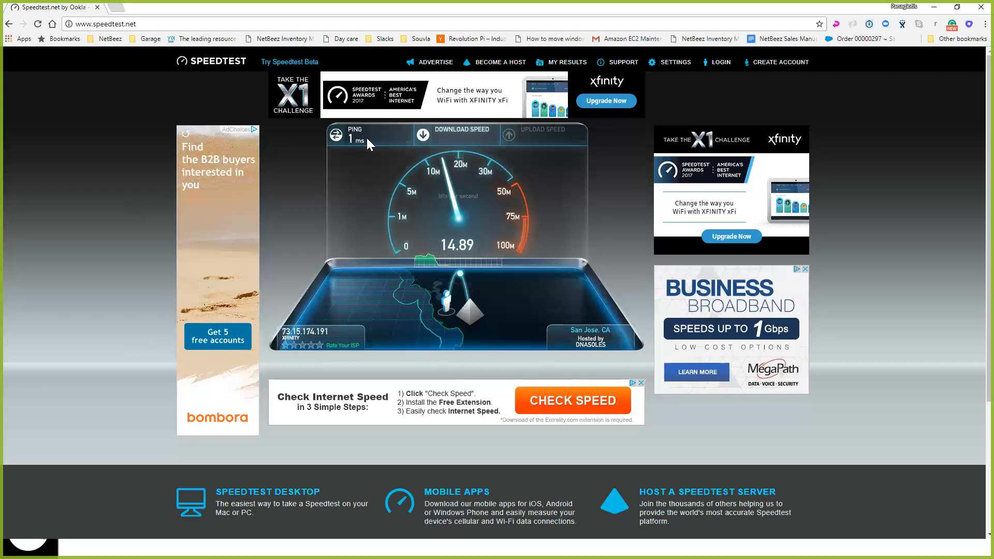
{"action": "mouse_move", "coordinate": [541, 141]}
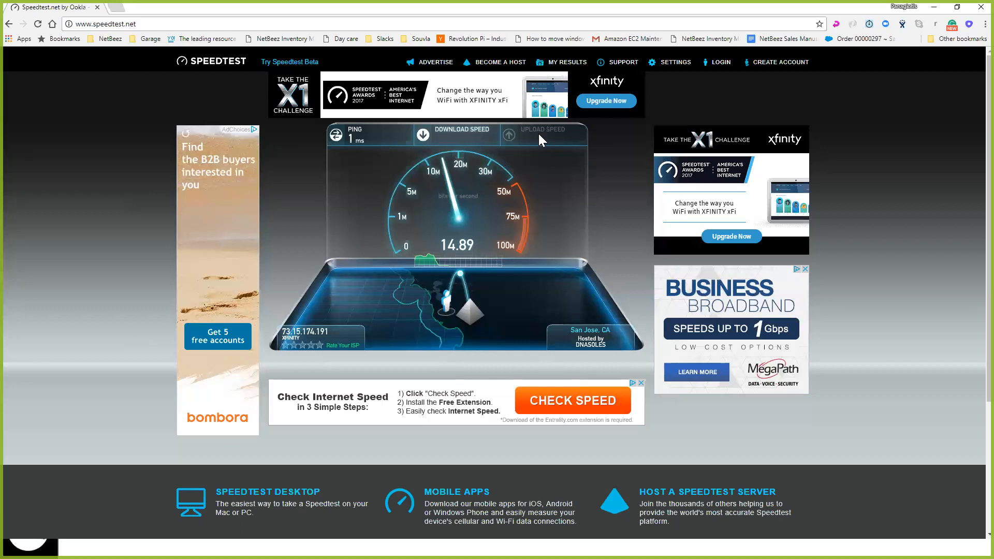
{"action": "mouse_move", "coordinate": [546, 137]}
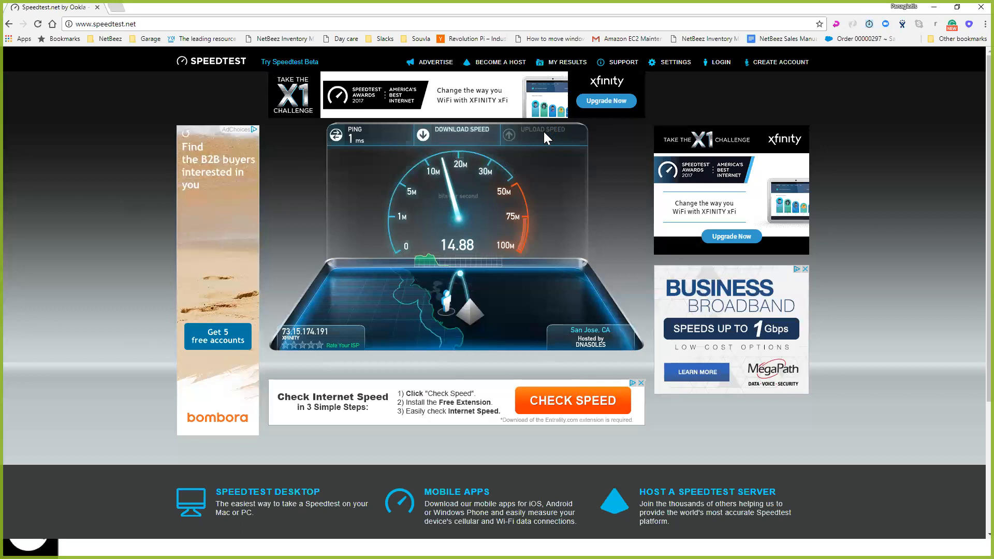
{"action": "mouse_move", "coordinate": [578, 141]}
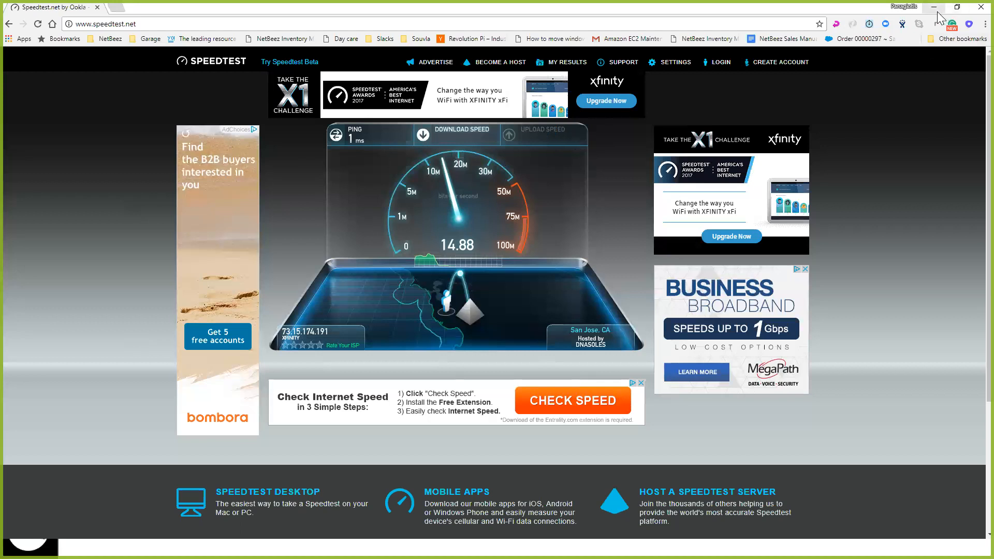
{"action": "mouse_move", "coordinate": [933, 7]}
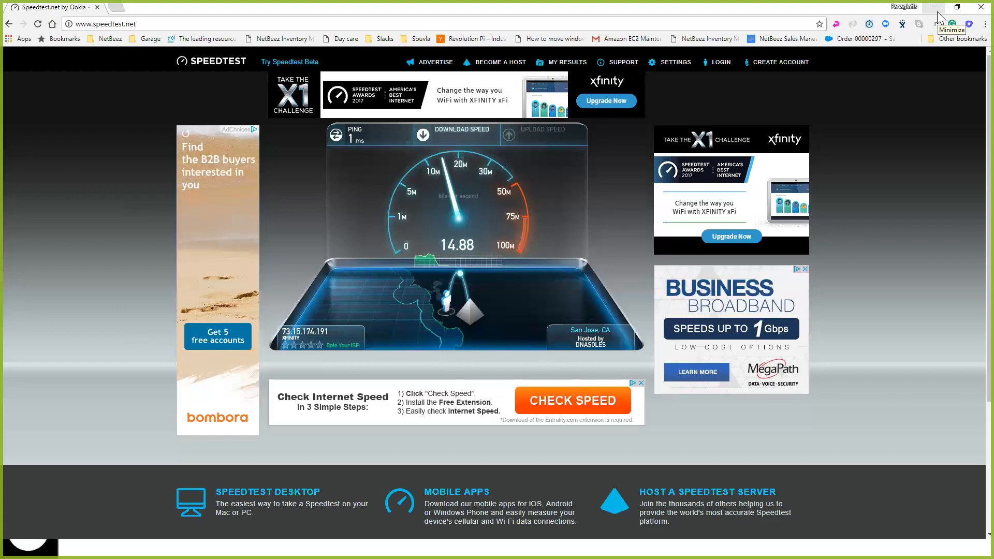
Step: Minimize the browser and start 'iperf -s -i 1' so the server listens on TCP port 5001
{"action": "left_click", "coordinate": [933, 7]}
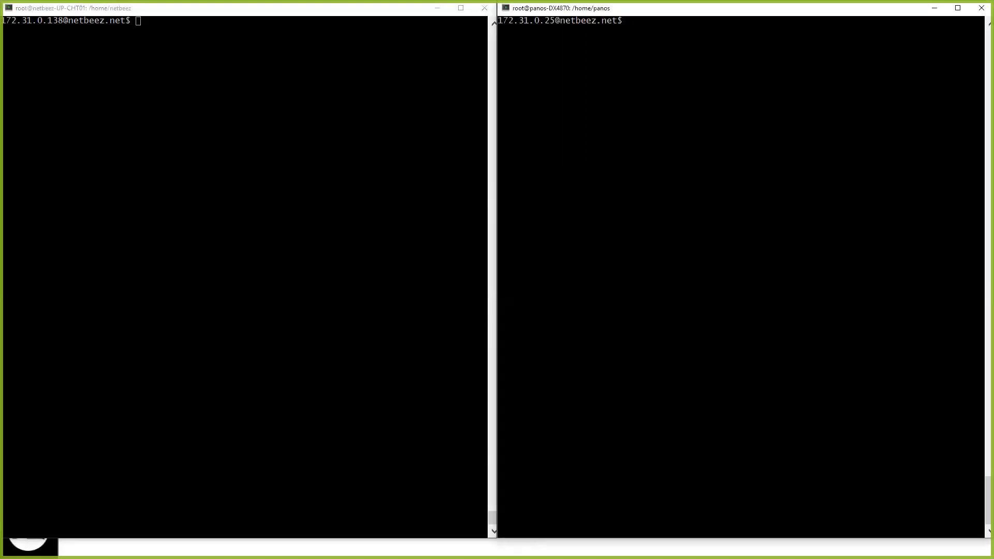
{"action": "type", "text": "iperf"}
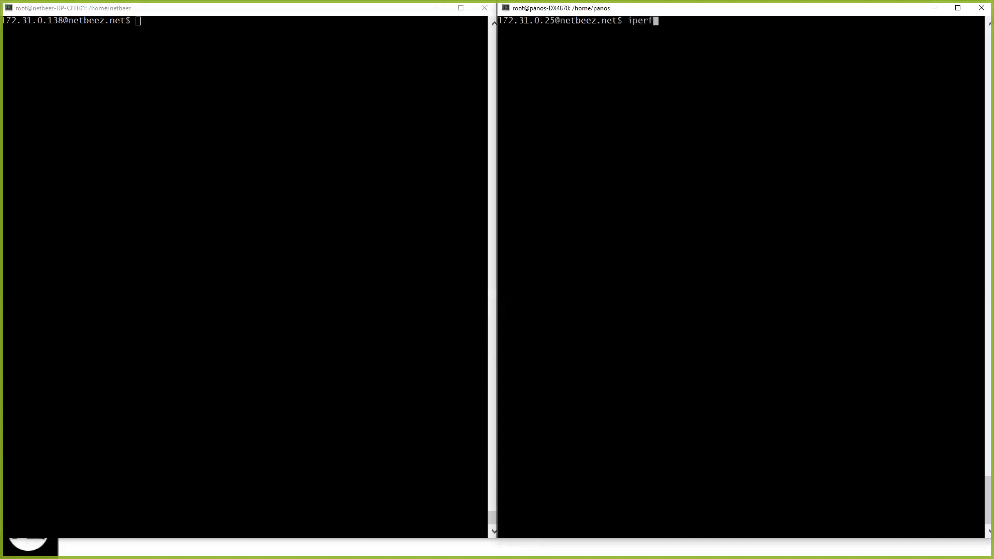
{"action": "type", "text": "-"}
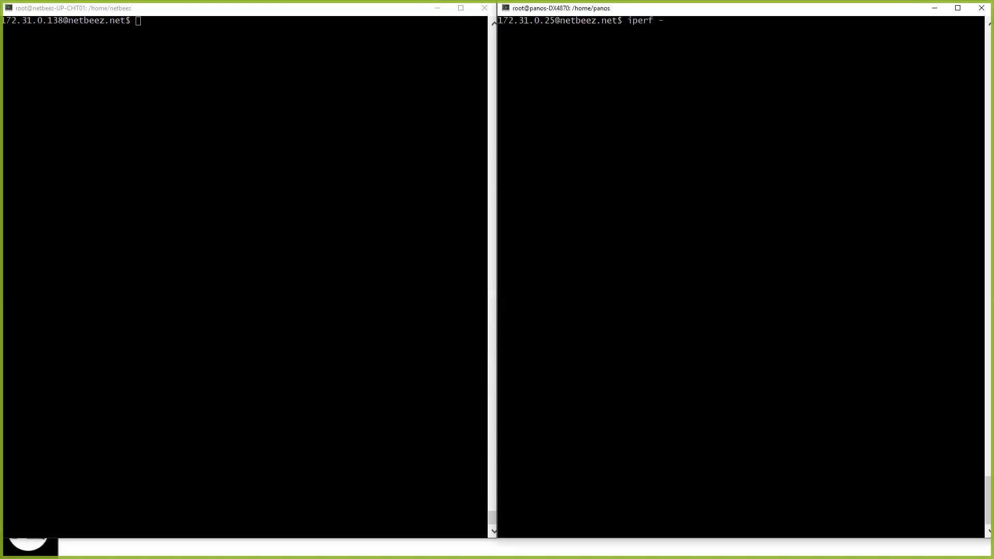
{"action": "type", "text": "s -i 1"}
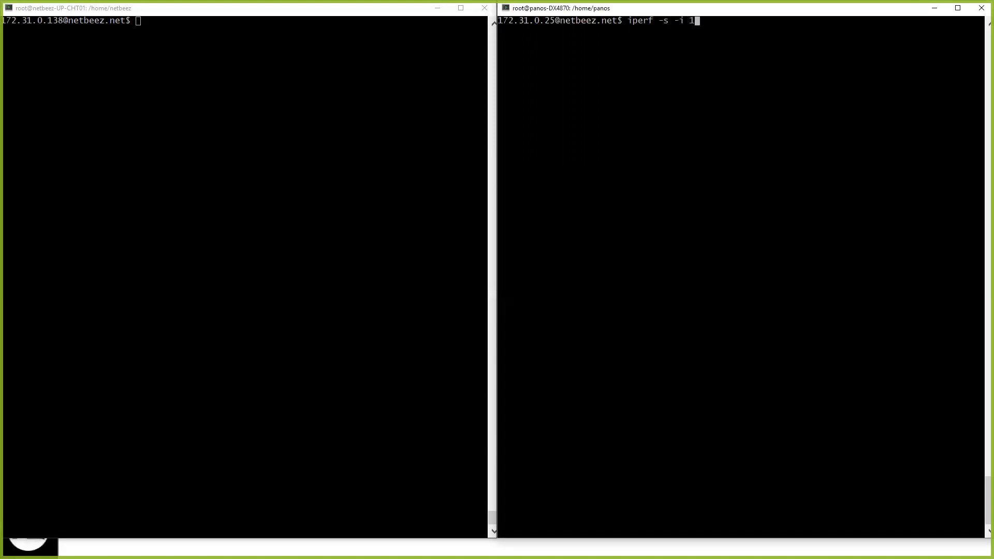
{"action": "key", "text": "Return"}
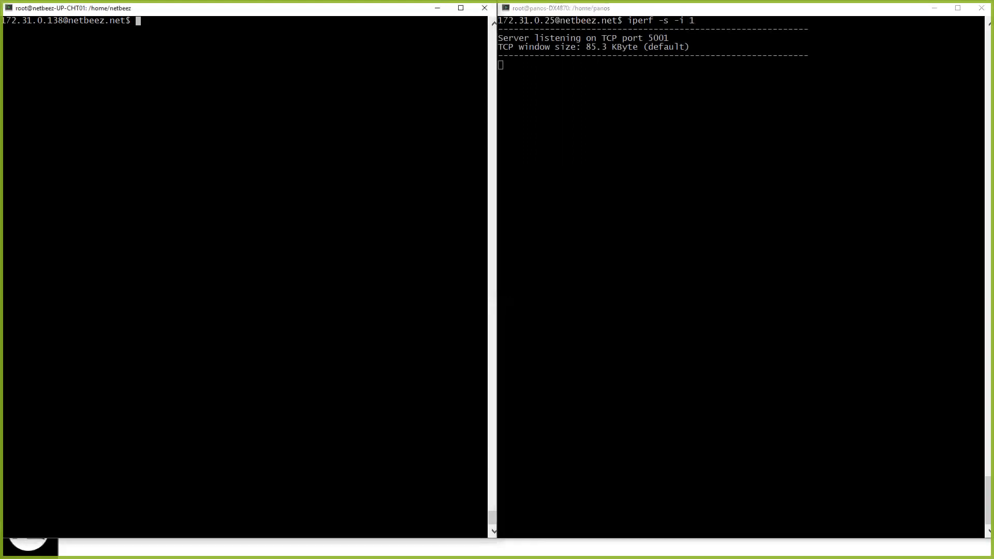
Step: Launch 'iperf -c 172.31.0.25' from the client host, yielding about 905,000 Kbits/sec
{"action": "type", "text": "iperf"}
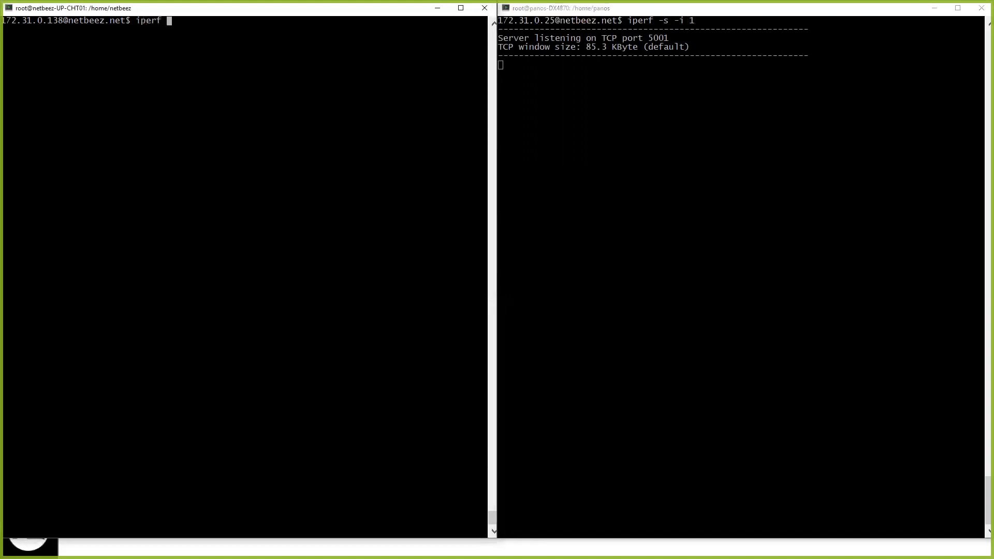
{"action": "type", "text": "-c 172"}
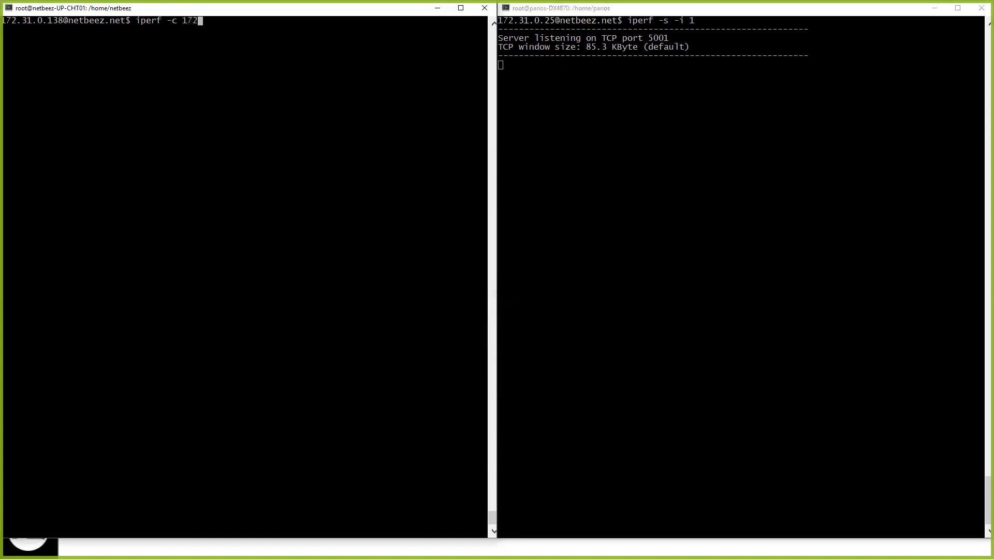
{"action": "type", "text": ".31.0.25"}
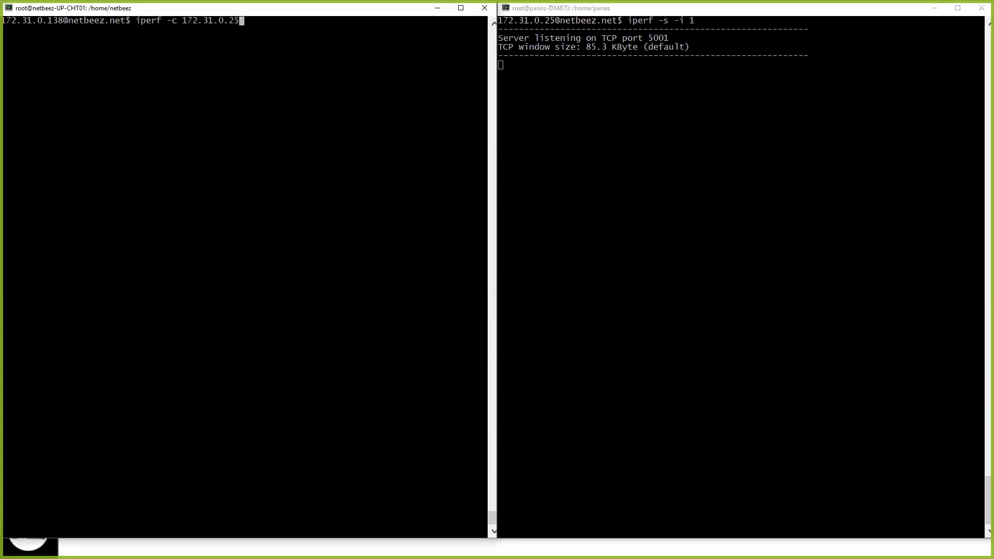
{"action": "key", "text": "Return"}
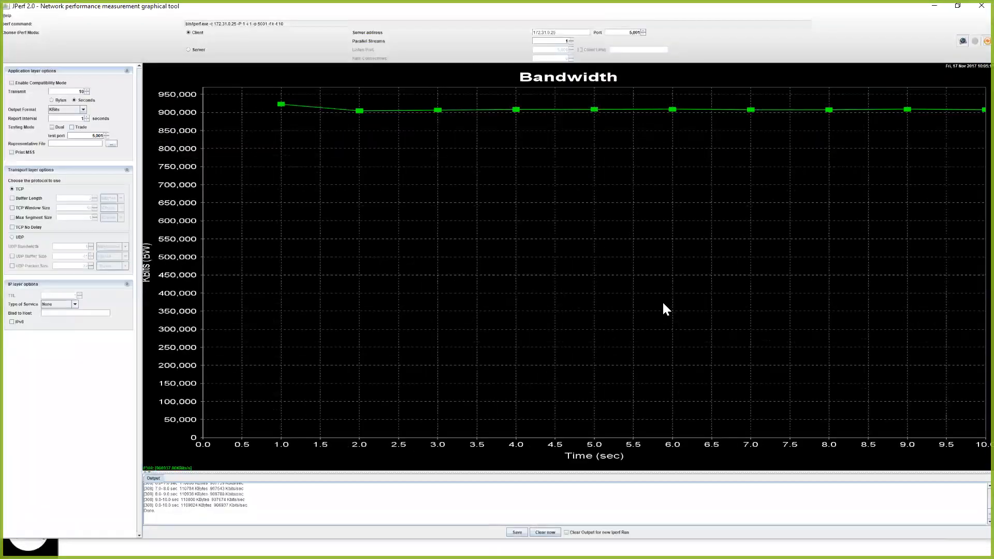
{"action": "mouse_move", "coordinate": [487, 111]}
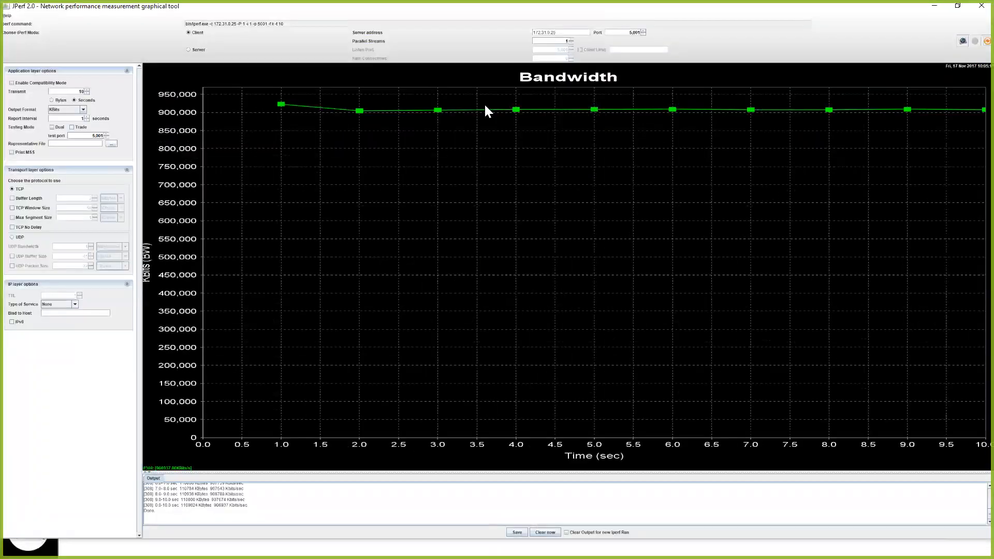
{"action": "mouse_move", "coordinate": [285, 117]}
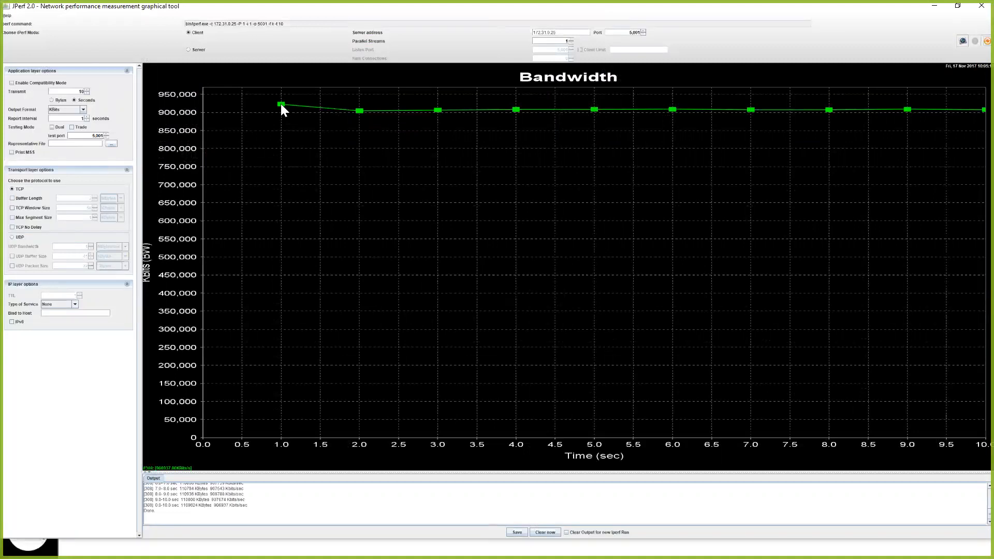
{"action": "mouse_move", "coordinate": [301, 111]}
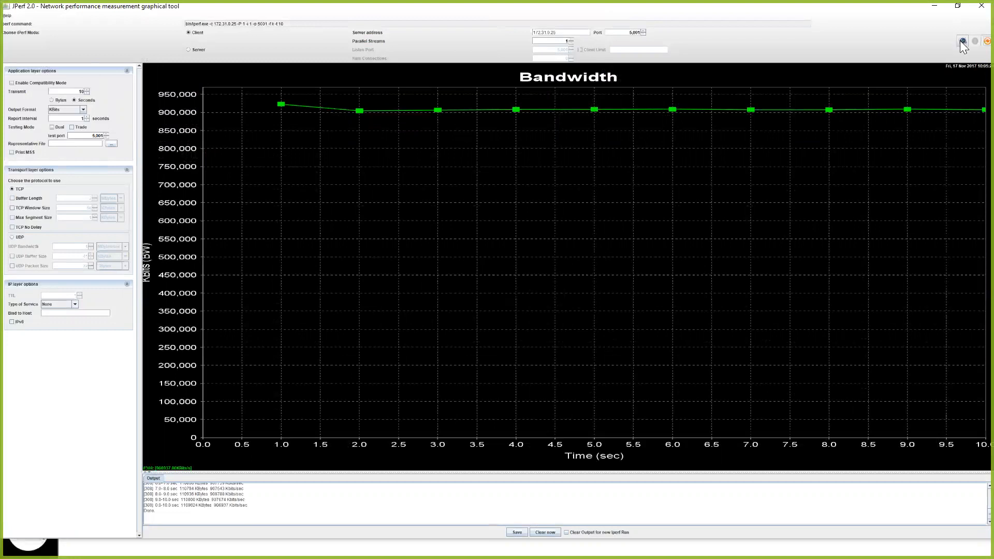
Step: Rerun the JPerf client test for a second 10-second graph around 875,000–890,000 Kbits/sec
{"action": "left_click", "coordinate": [962, 41]}
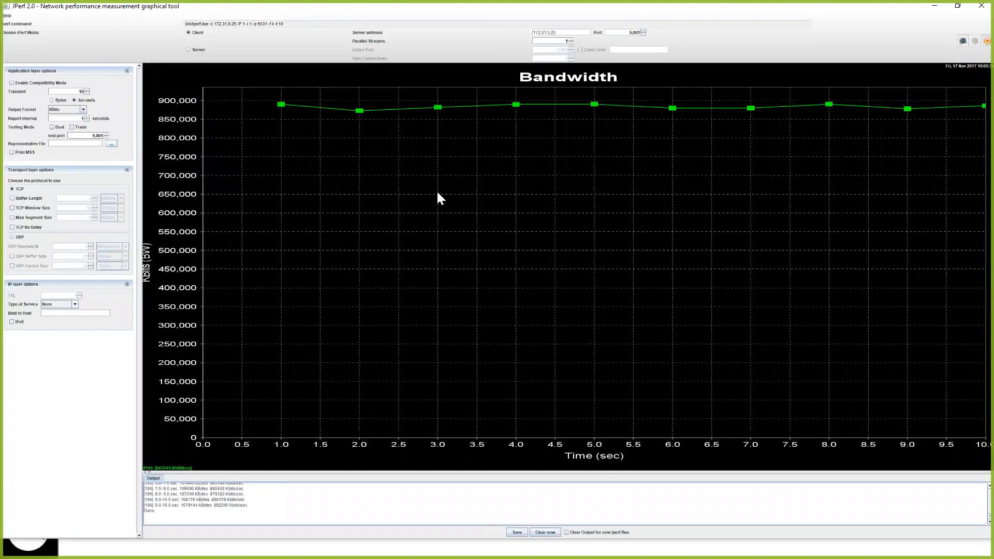
{"action": "mouse_move", "coordinate": [542, 235]}
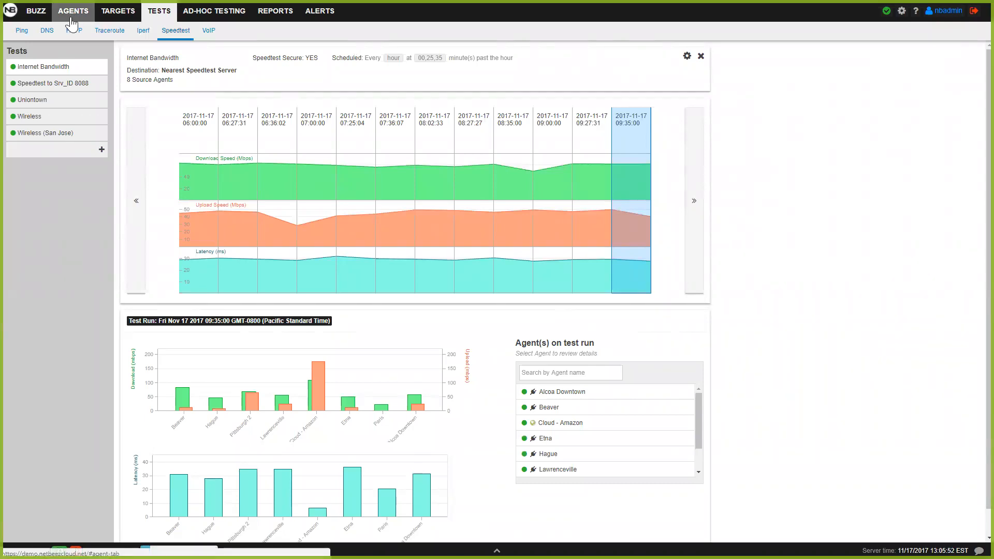
Step: Switch NetBeez to the agents thumbnails page with ping, DNS, HTTP and traceroute counts
{"action": "left_click", "coordinate": [72, 10]}
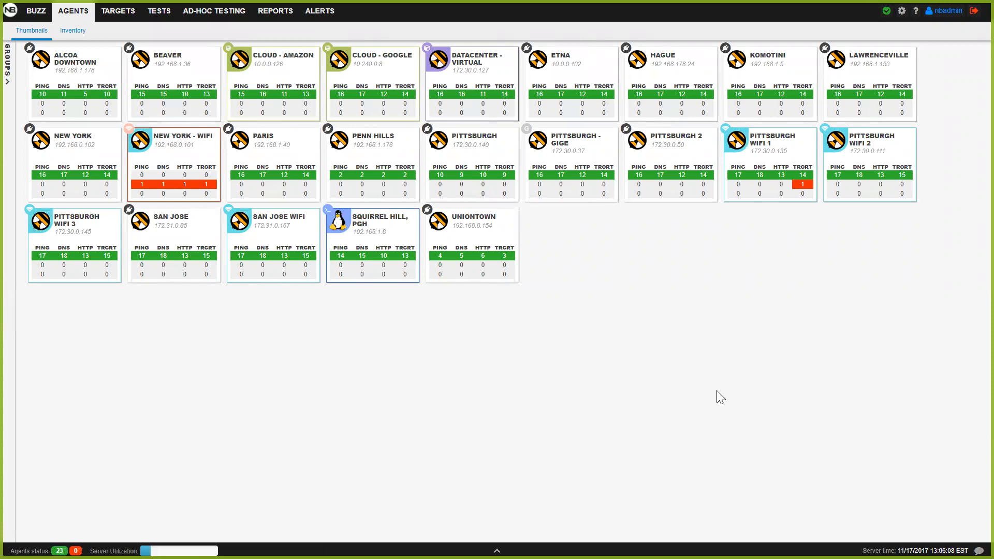
{"action": "mouse_move", "coordinate": [290, 113]}
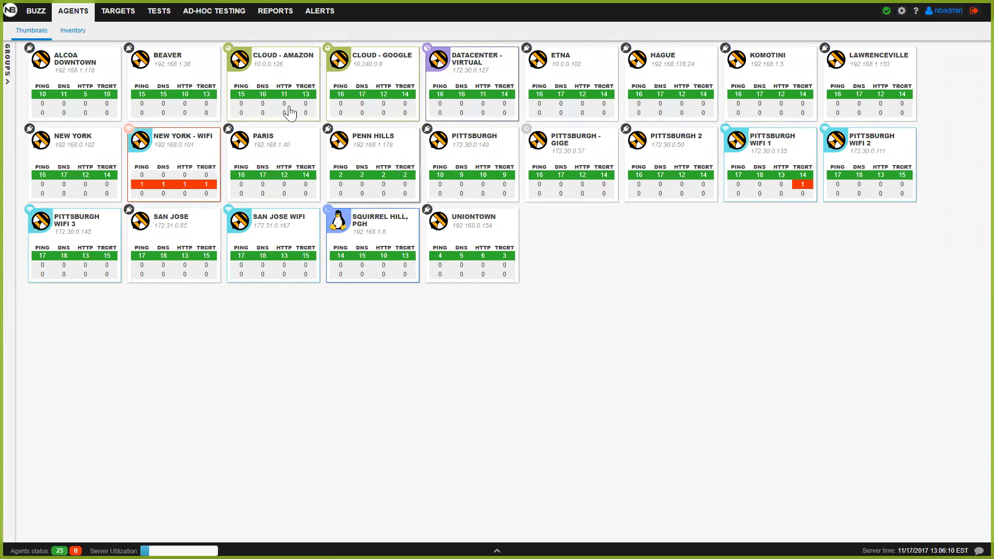
{"action": "mouse_move", "coordinate": [160, 11]}
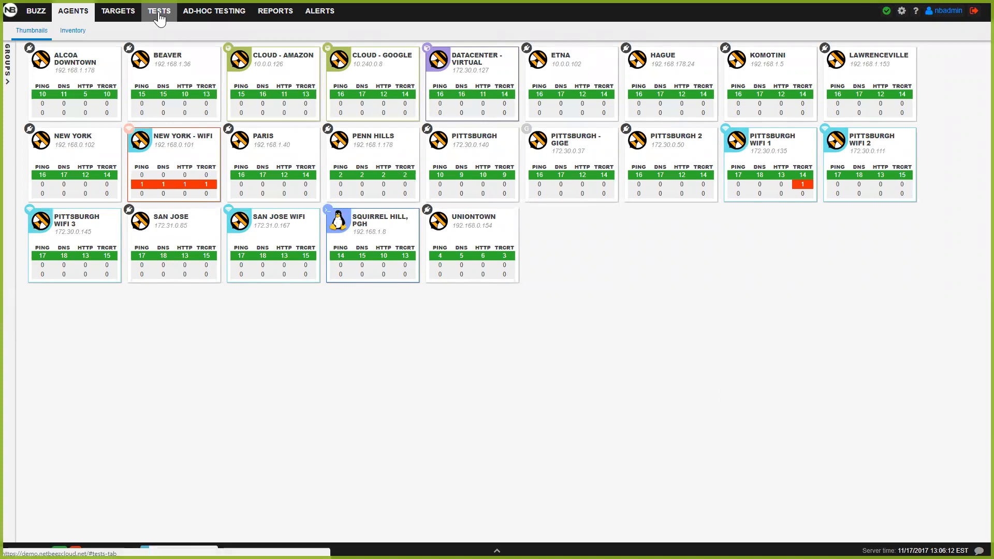
{"action": "left_click", "coordinate": [160, 11]}
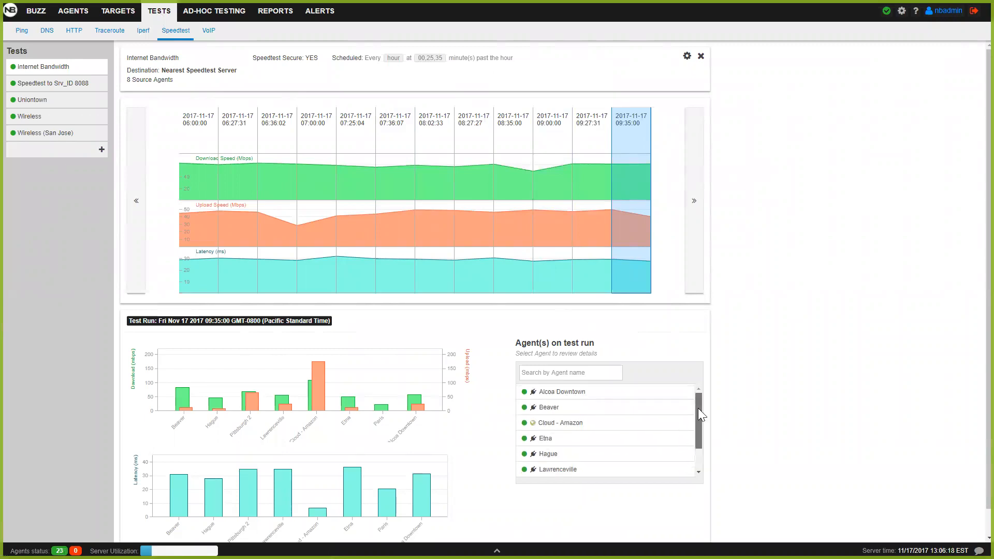
{"action": "mouse_move", "coordinate": [797, 314]}
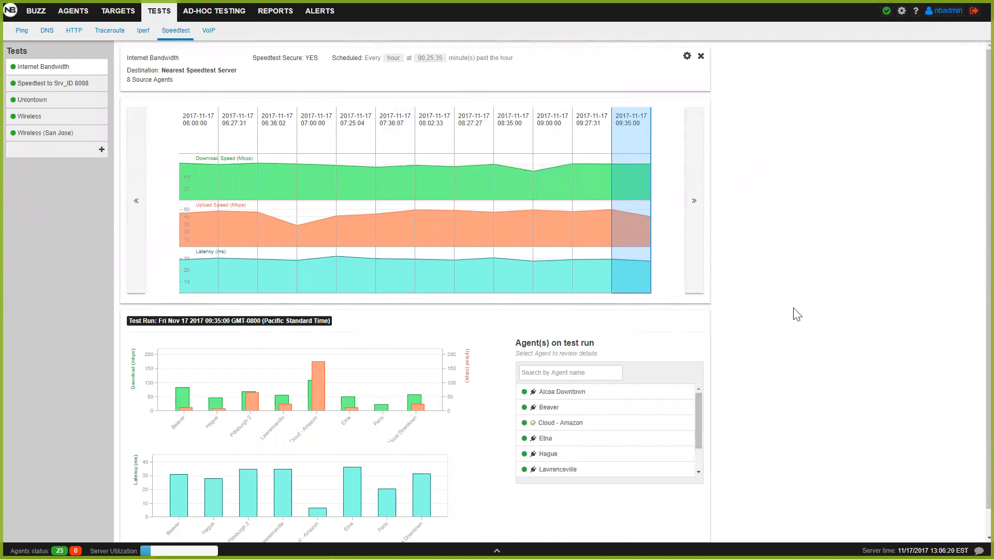
{"action": "mouse_move", "coordinate": [444, 95]}
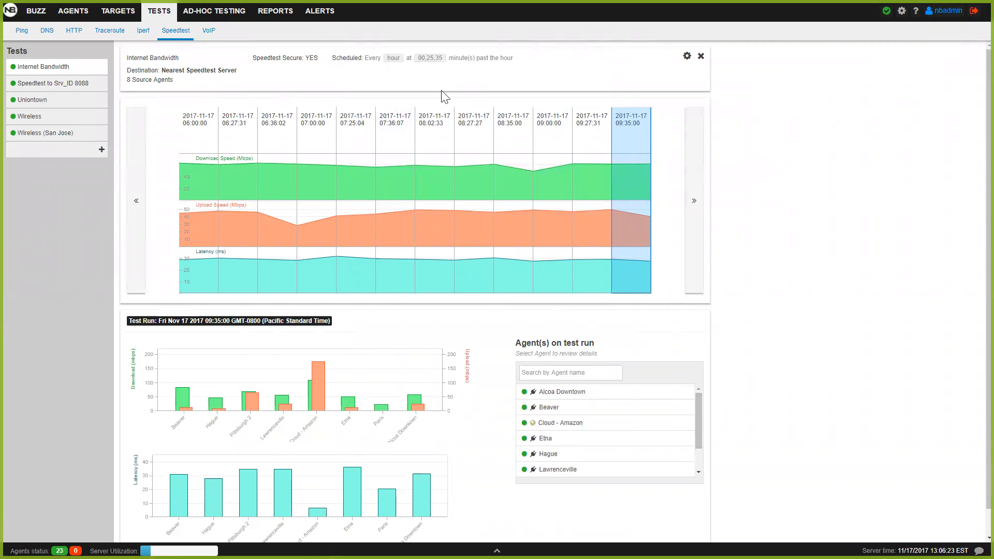
{"action": "mouse_move", "coordinate": [581, 210]}
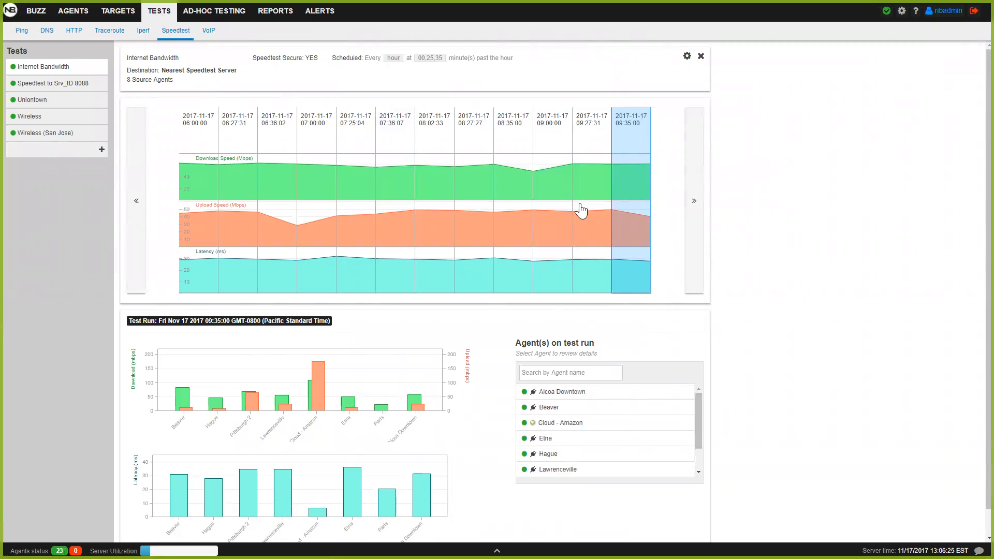
{"action": "mouse_move", "coordinate": [549, 339]}
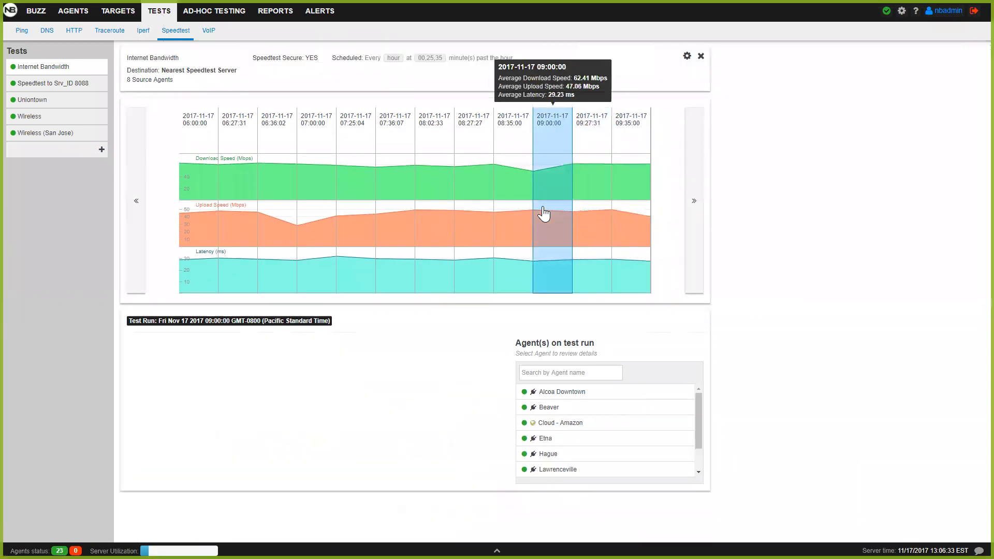
Step: Select the 09:00:00 Internet Bandwidth run and review its per-agent download, upload and latency bars
{"action": "left_click", "coordinate": [550, 228]}
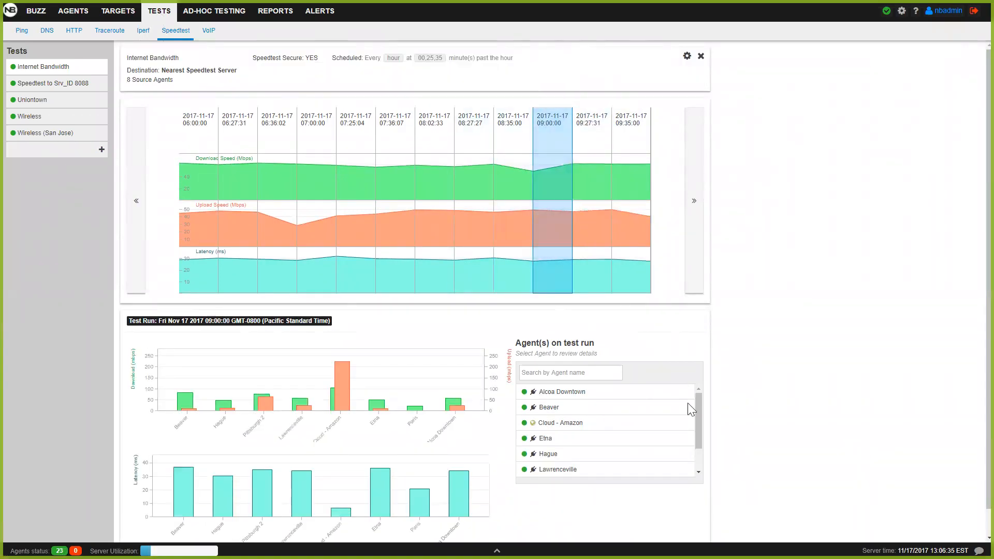
{"action": "mouse_move", "coordinate": [792, 266]}
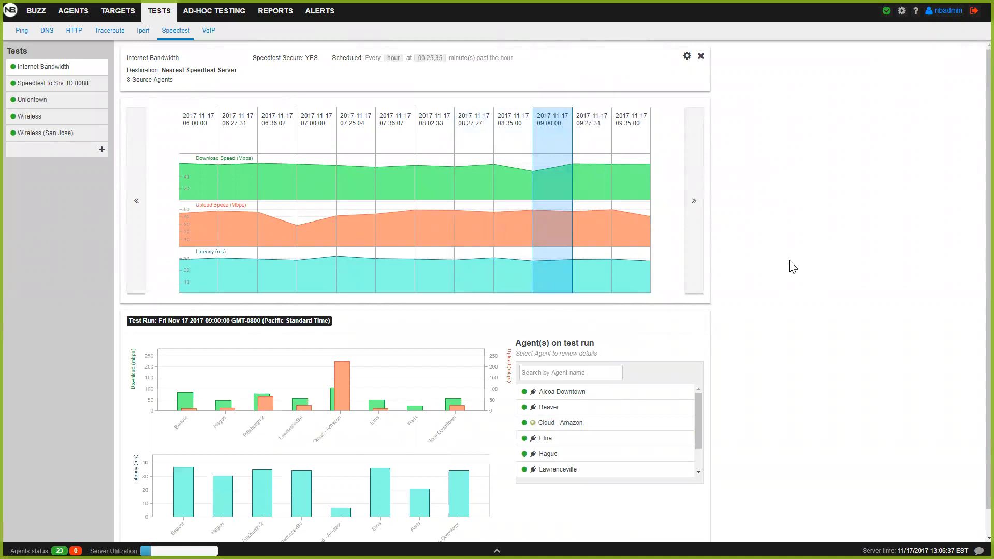
{"action": "scroll", "scroll_direction": "down", "scroll_amount": 3}
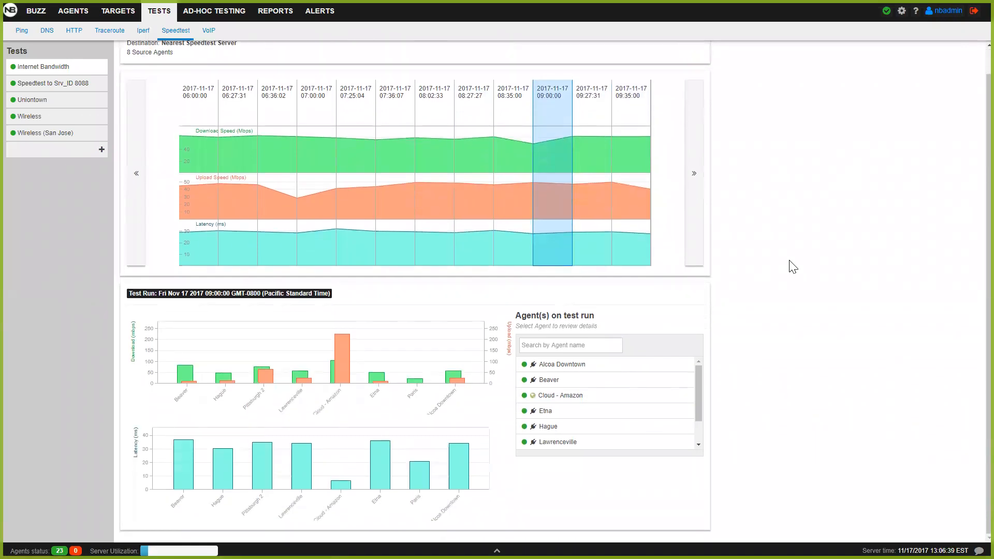
{"action": "scroll", "scroll_direction": "up", "scroll_amount": 3}
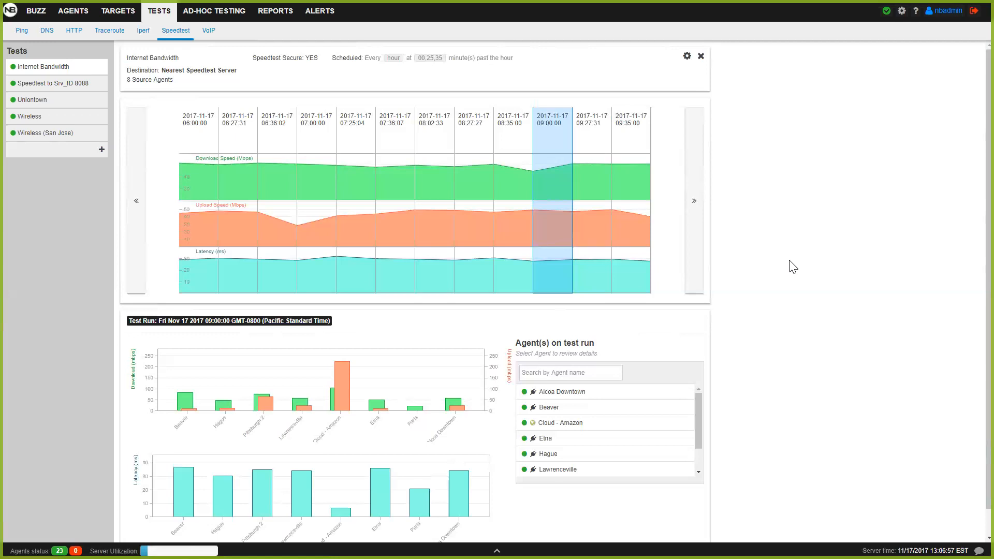
{"action": "mouse_move", "coordinate": [151, 41]}
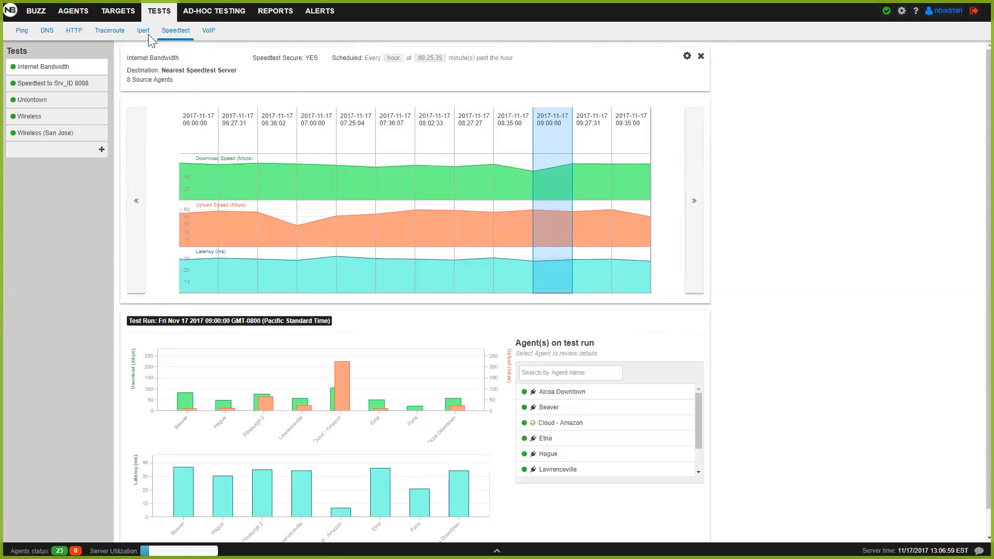
Step: Show Iperf CS2 UDP history, the 09:23:00 run's Pittsburgh results, then page back to 02:21–04:00 runs
{"action": "left_click", "coordinate": [143, 30]}
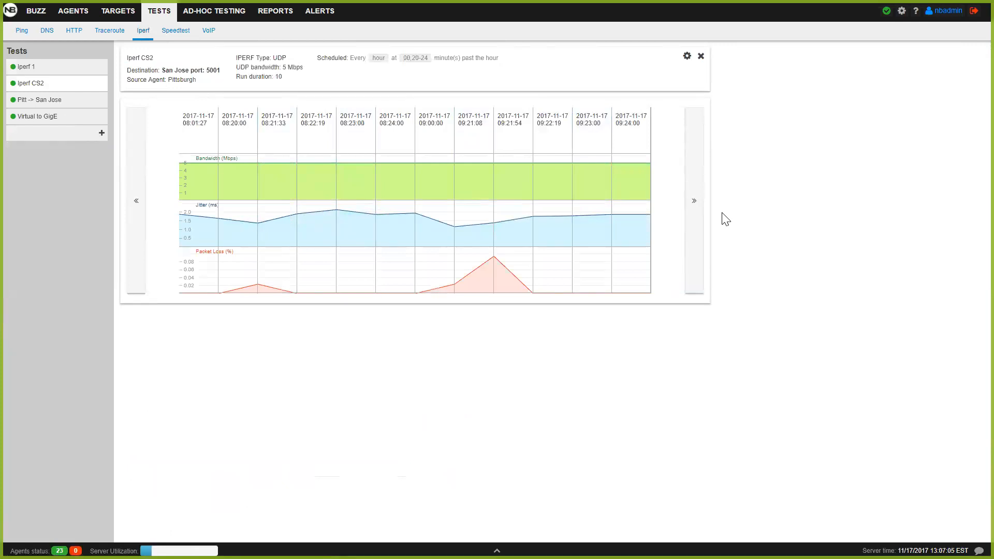
{"action": "mouse_move", "coordinate": [804, 167]}
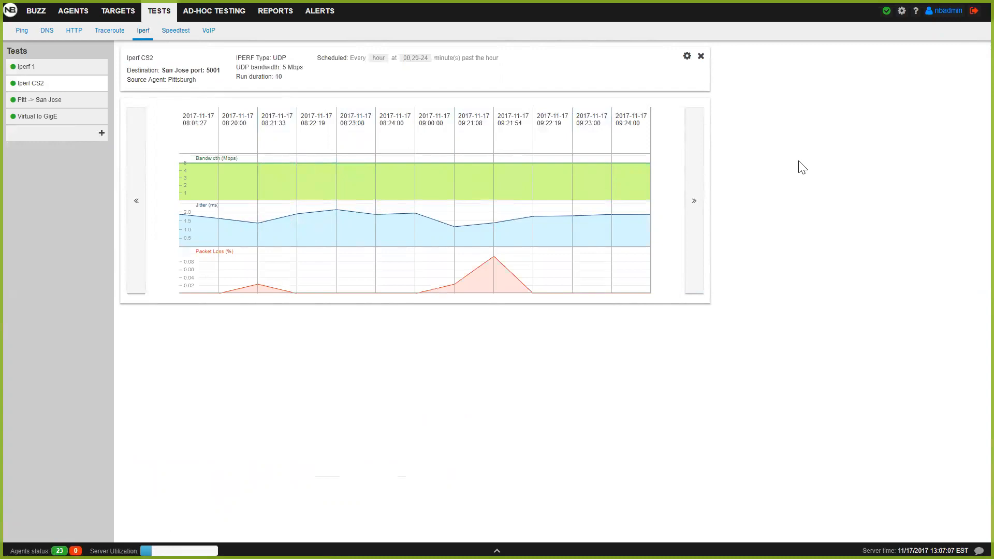
{"action": "mouse_move", "coordinate": [494, 72]}
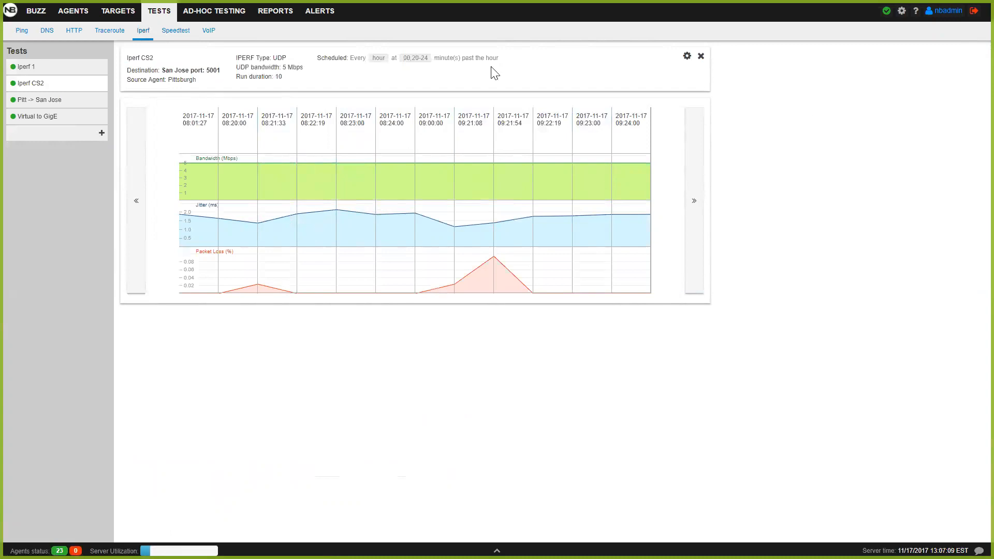
{"action": "mouse_move", "coordinate": [440, 75]}
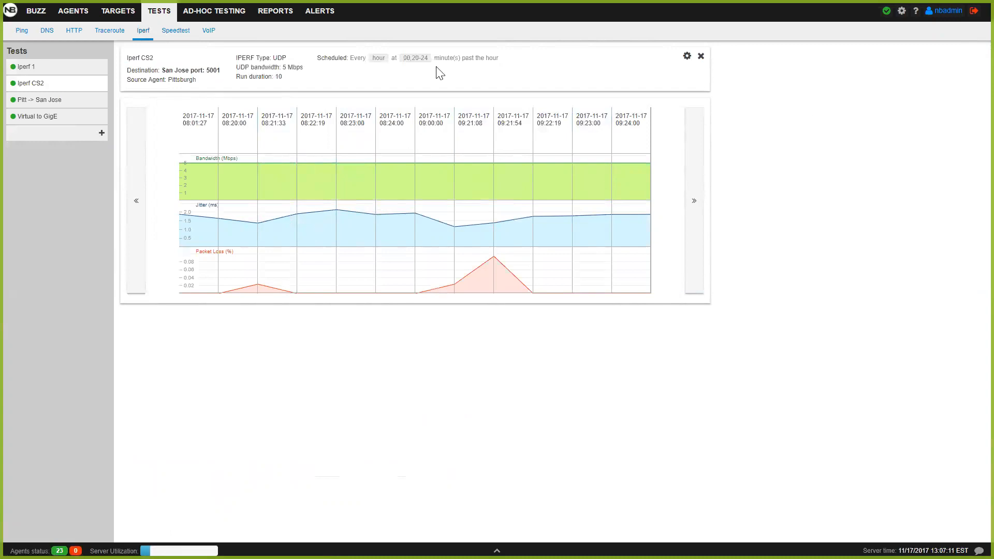
{"action": "left_click", "coordinate": [591, 180]}
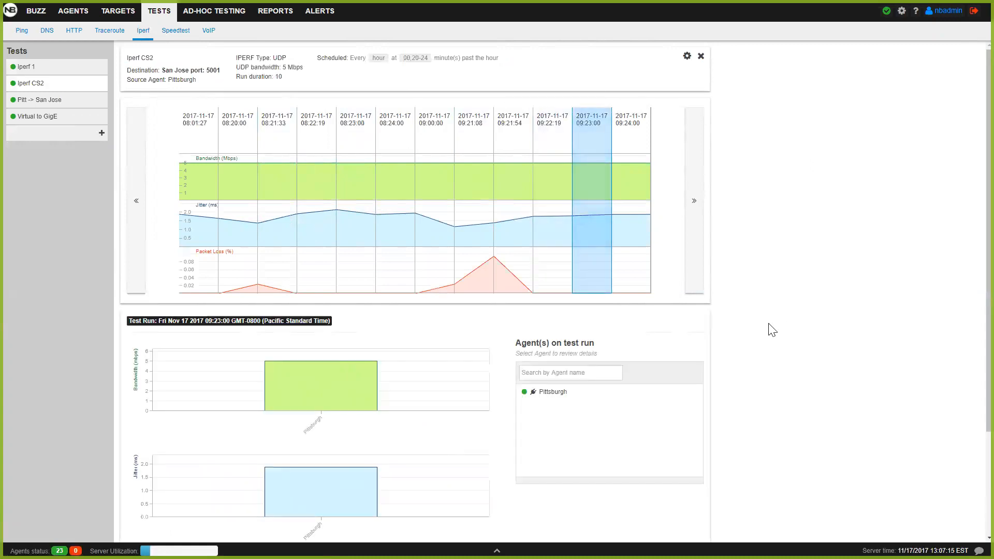
{"action": "mouse_move", "coordinate": [803, 228]}
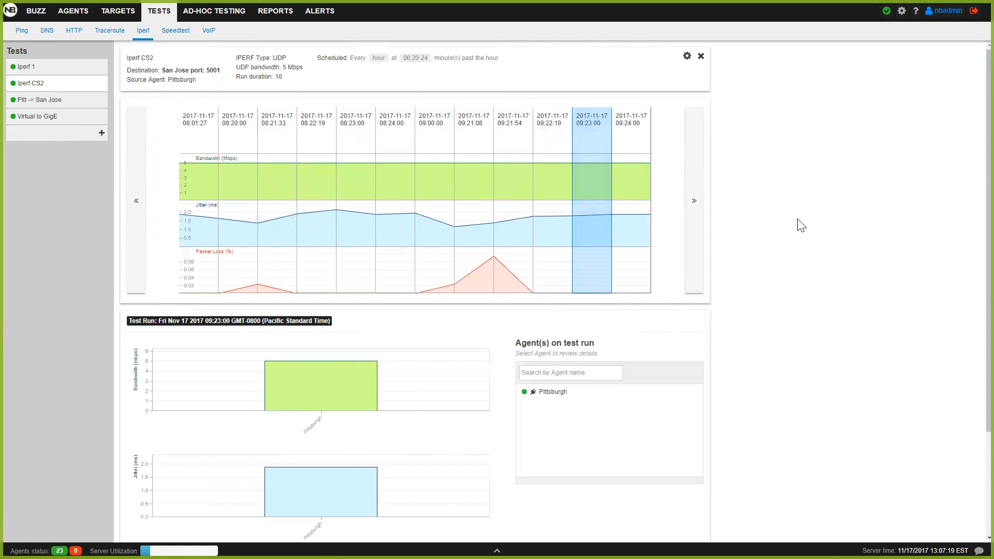
{"action": "mouse_move", "coordinate": [496, 233]}
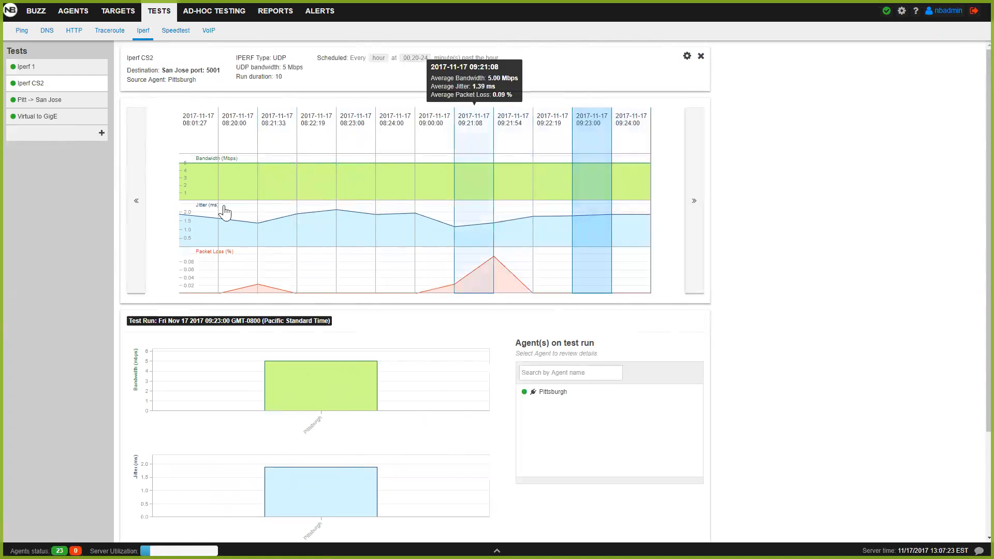
{"action": "left_click", "coordinate": [135, 199]}
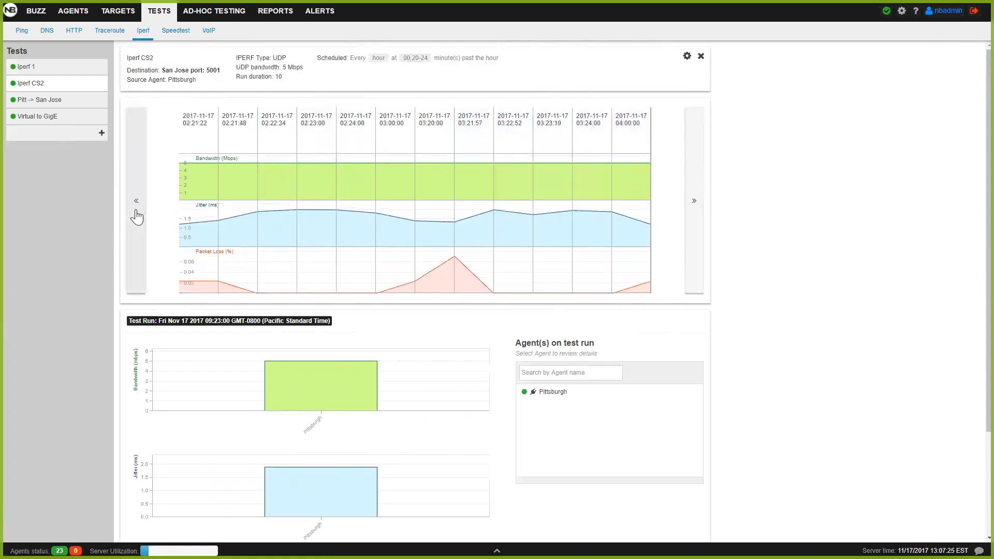
{"action": "mouse_move", "coordinate": [112, 231]}
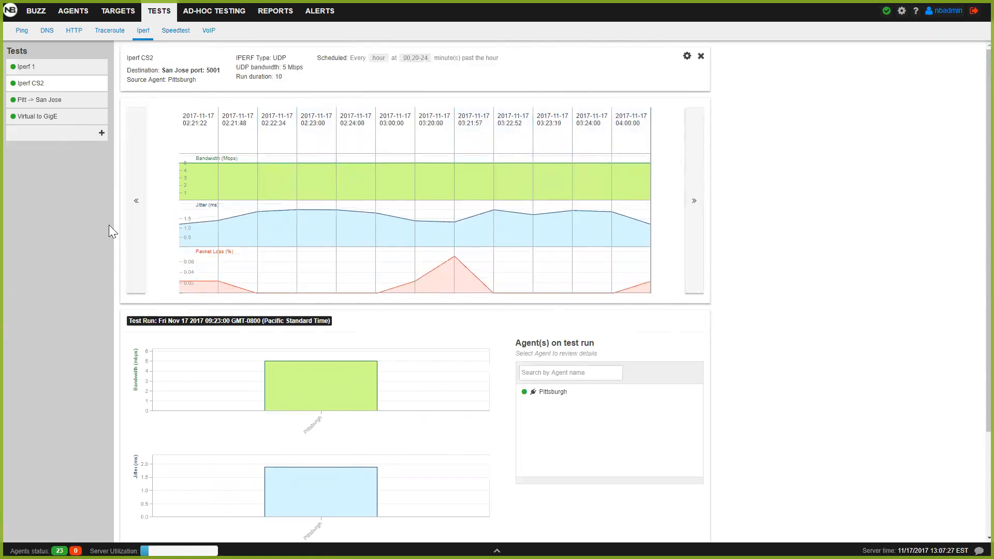
{"action": "mouse_move", "coordinate": [849, 246]}
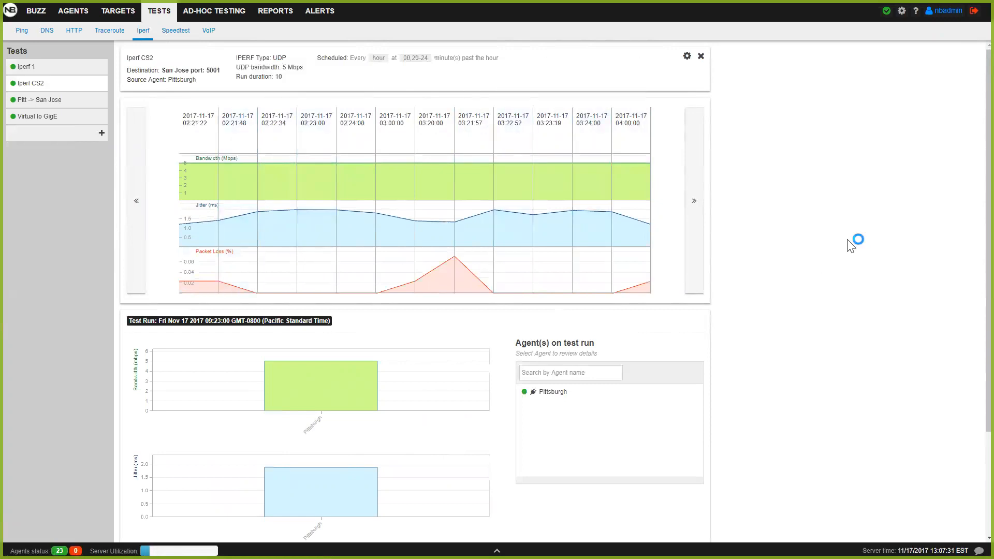
{"action": "mouse_move", "coordinate": [852, 245]}
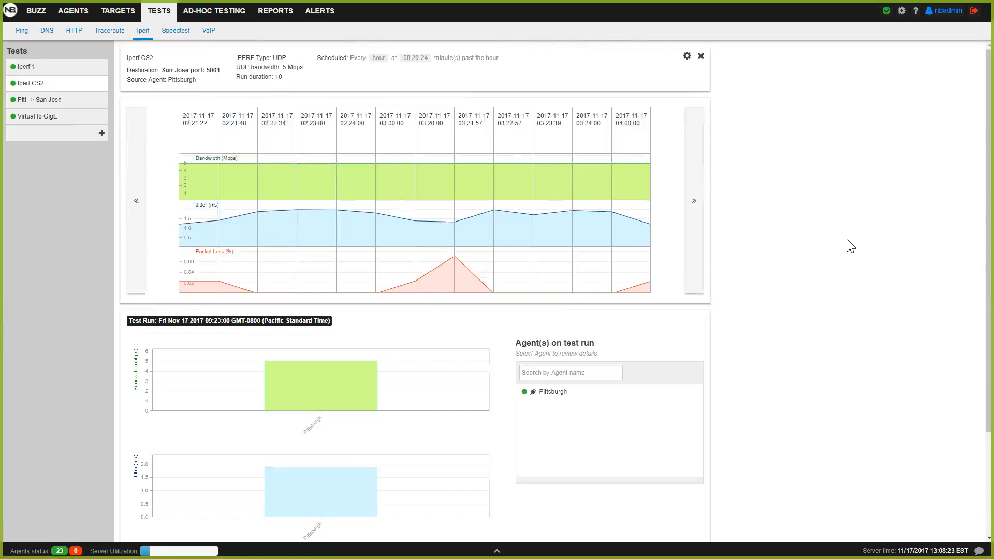
{"action": "mouse_move", "coordinate": [881, 244]}
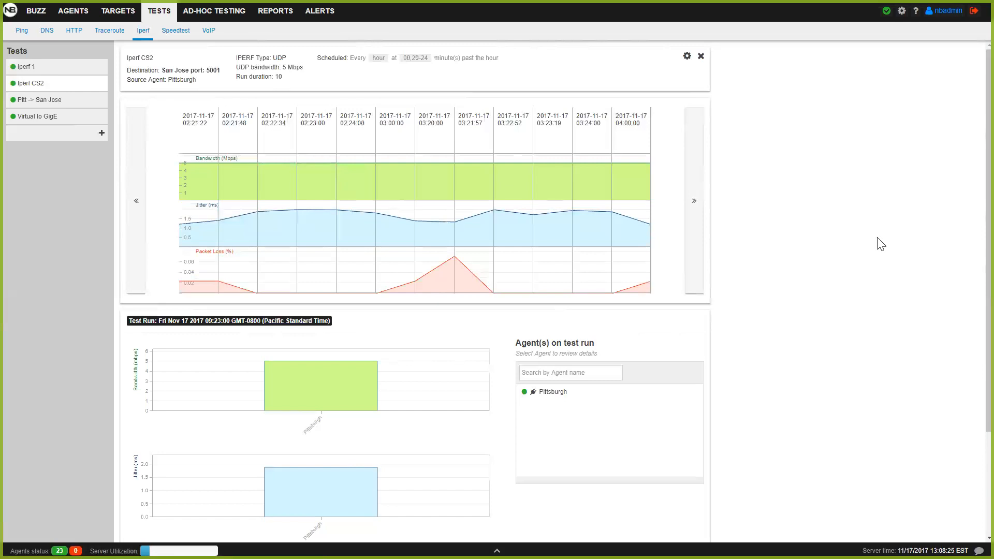